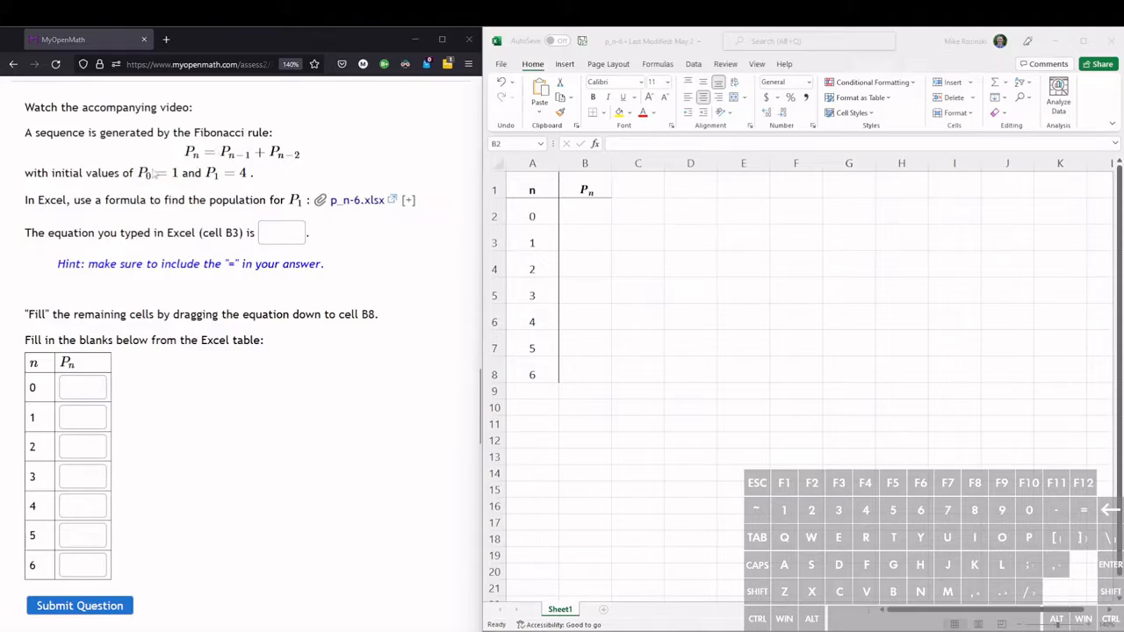
mouse_move(243, 186)
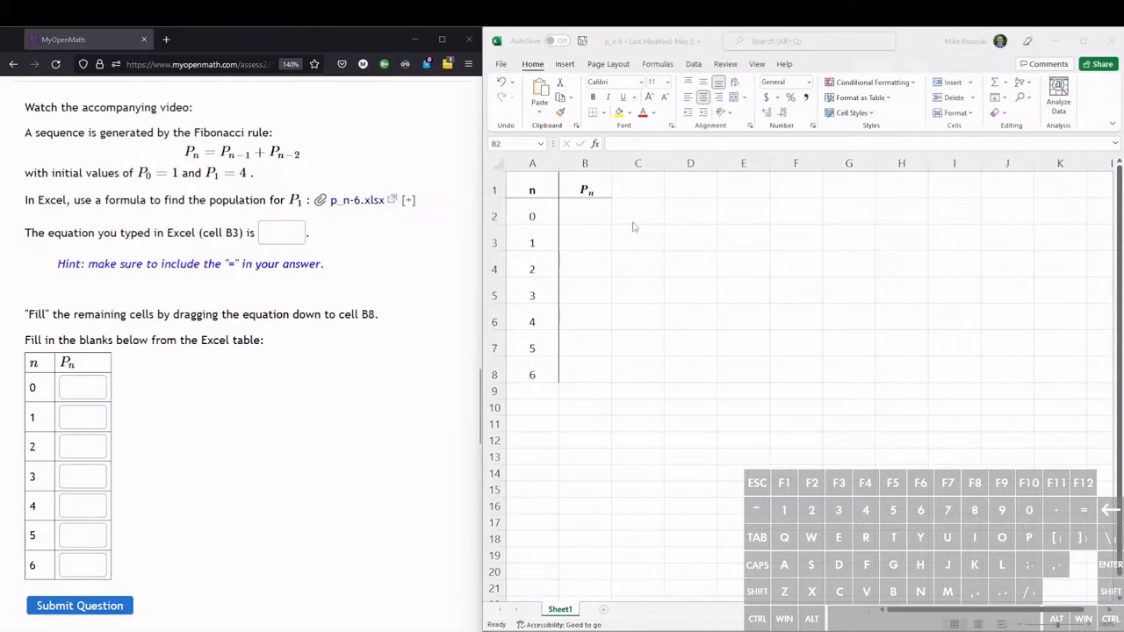
Enter 1 in B2 (n=0) and 4 in B3 (n=1) as the starting terms.
left_click(585, 216)
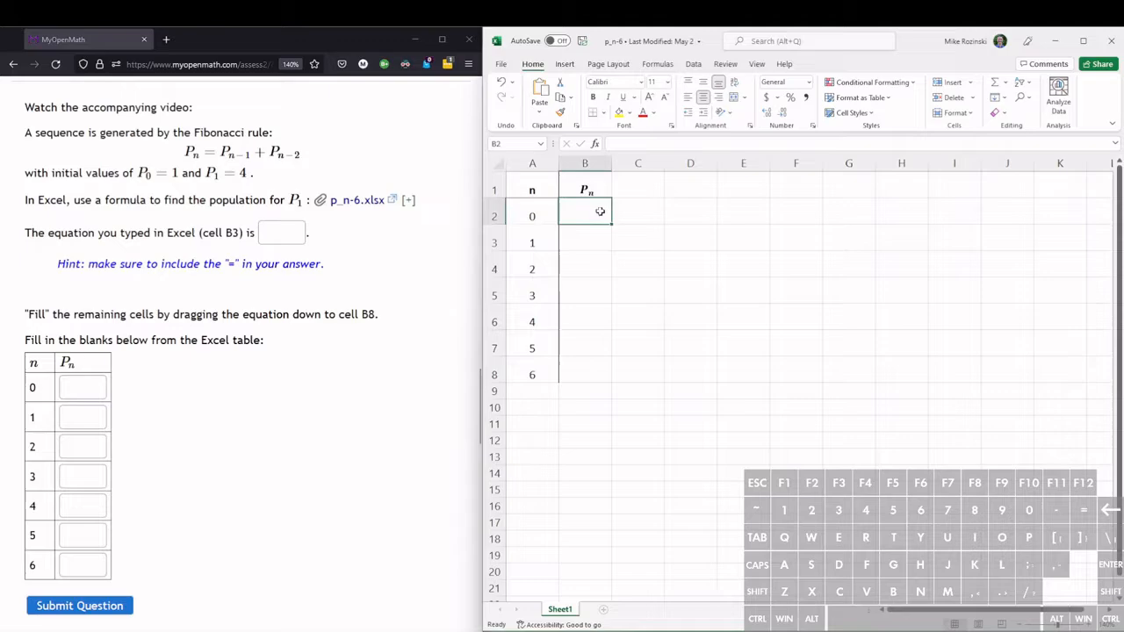
double_click(583, 215)
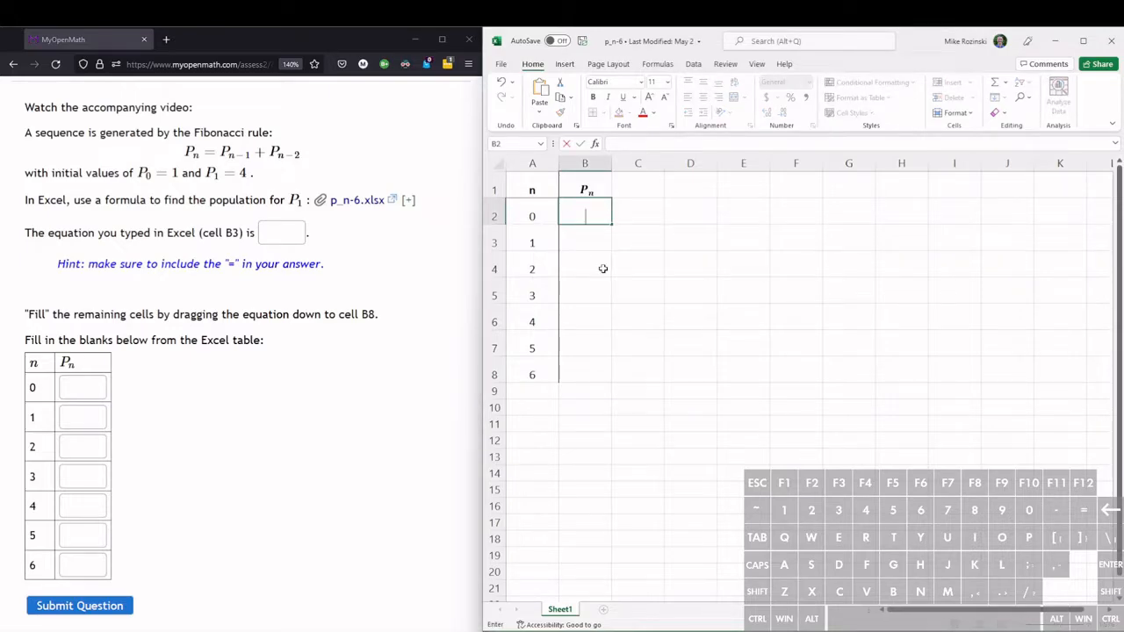
type("1")
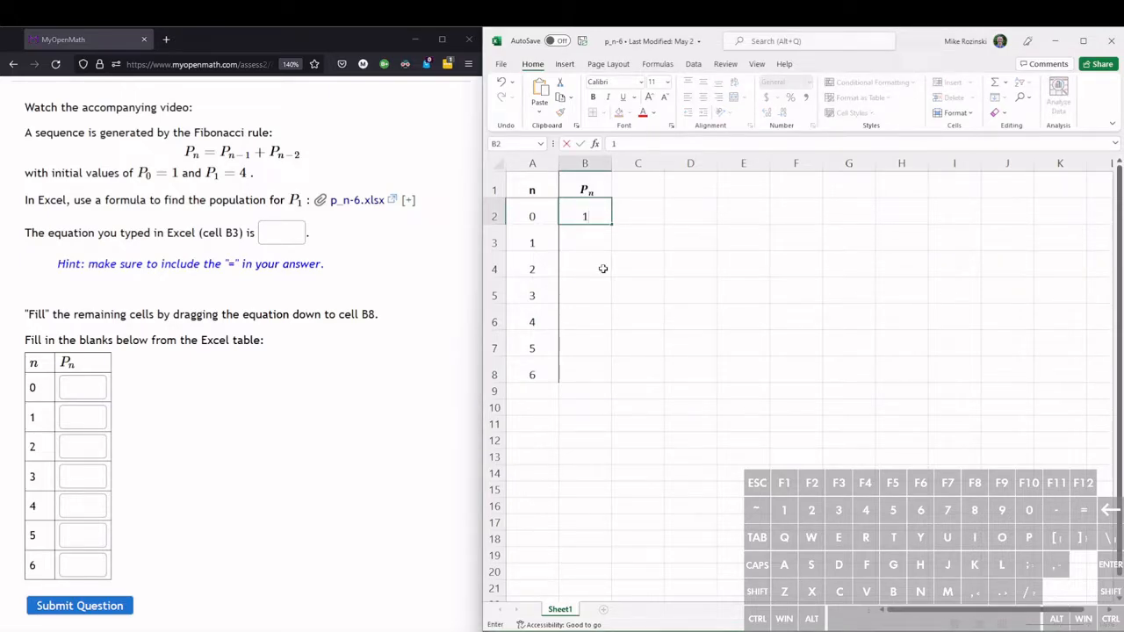
left_click(583, 242)
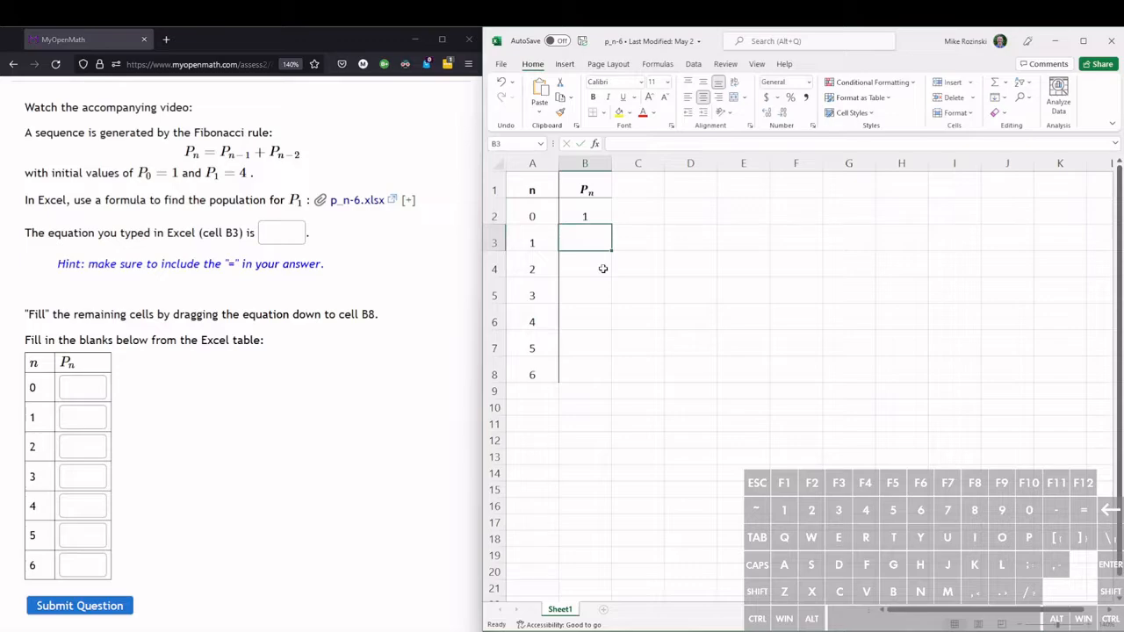
type("4")
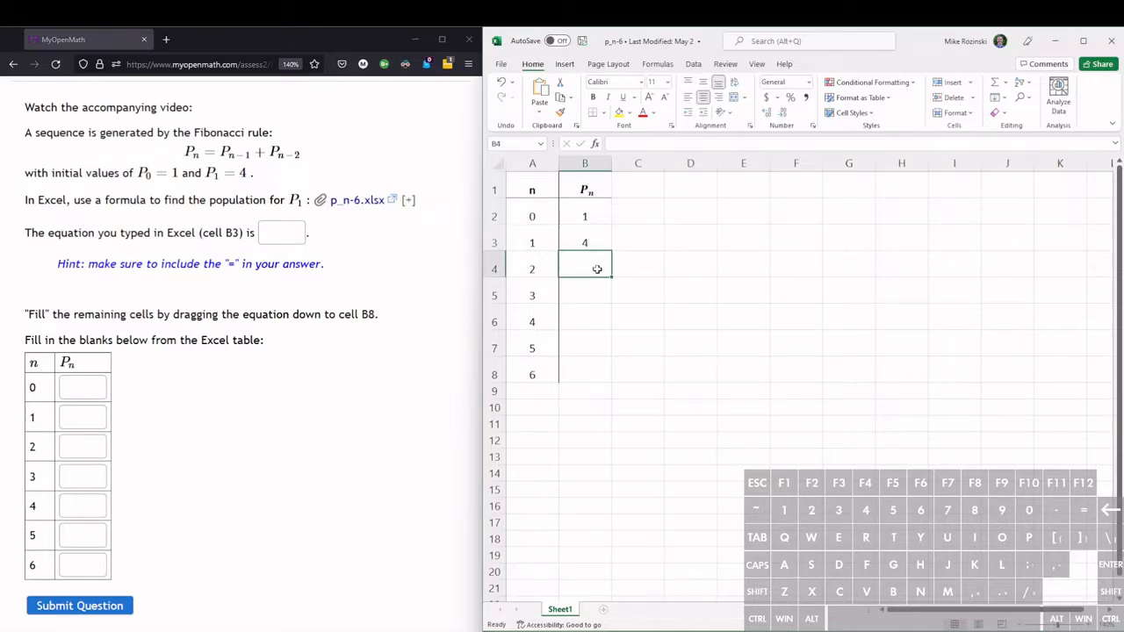
Enter the formula =B2+B3 in cell B4 so it evaluates to 5.
type("=")
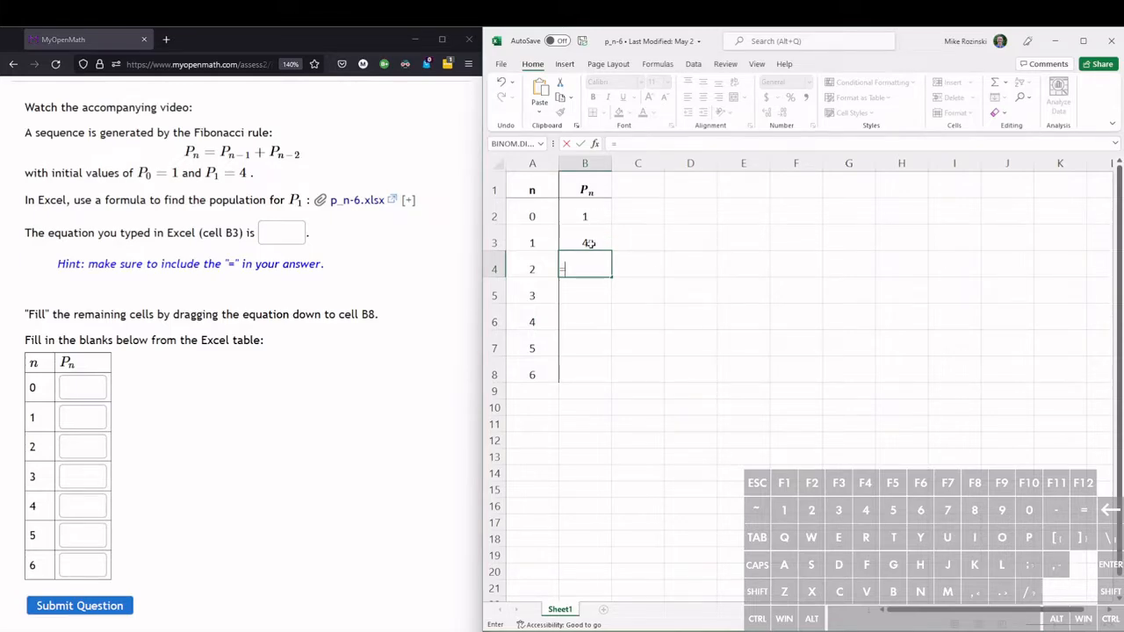
type("B2+")
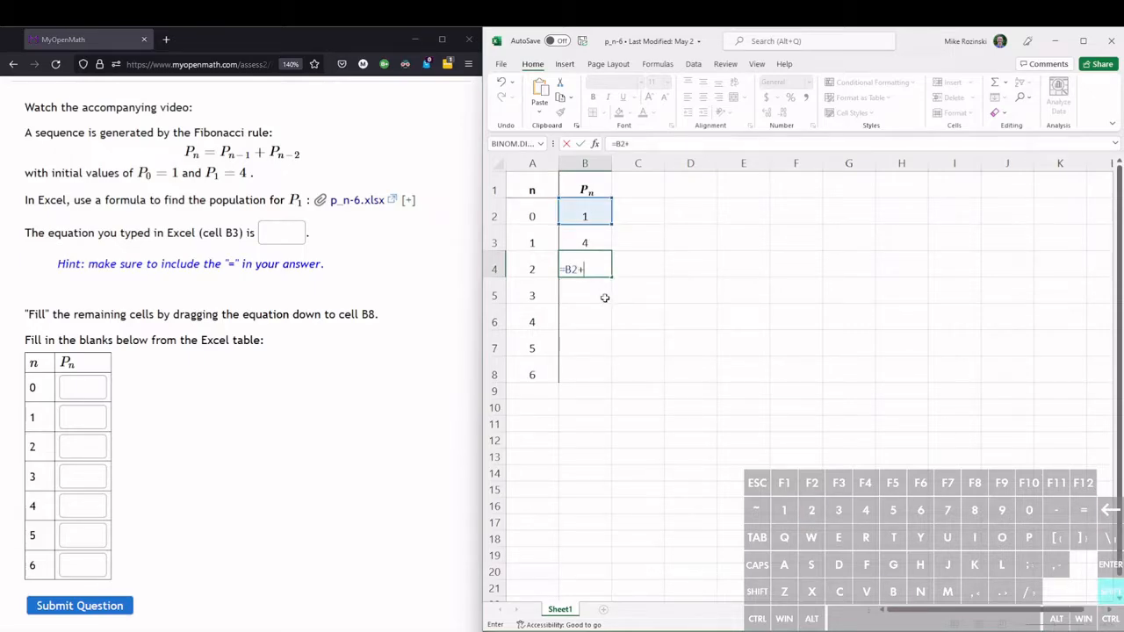
left_click(582, 243)
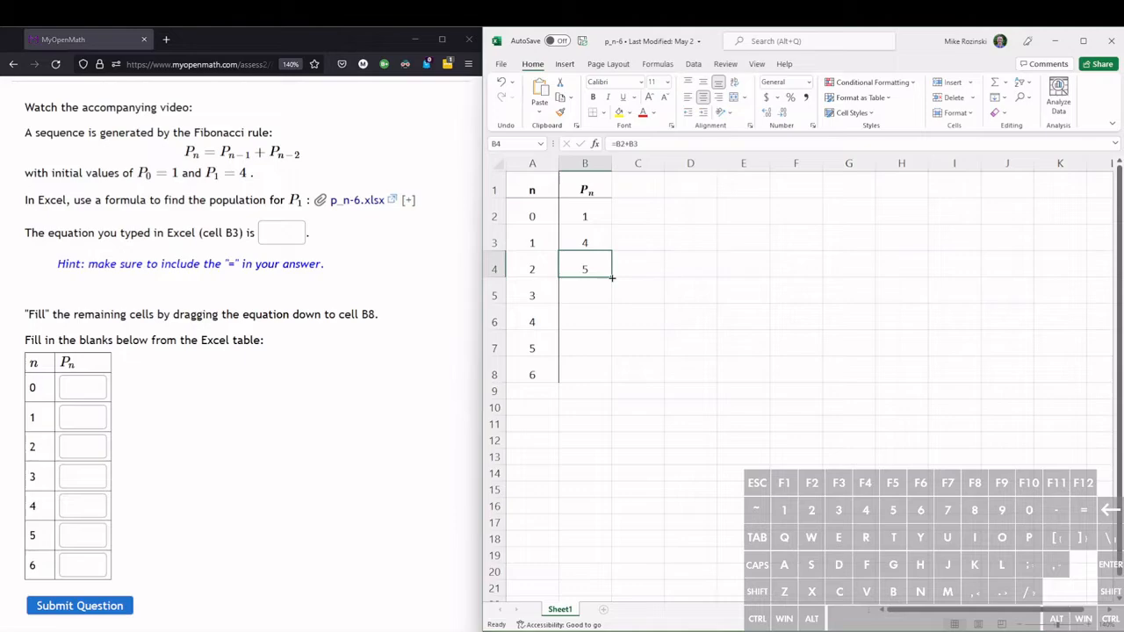
Fill the B4 formula down to B8, giving 9, 14, 23 and 37.
left_click_drag(611, 279, 608, 374)
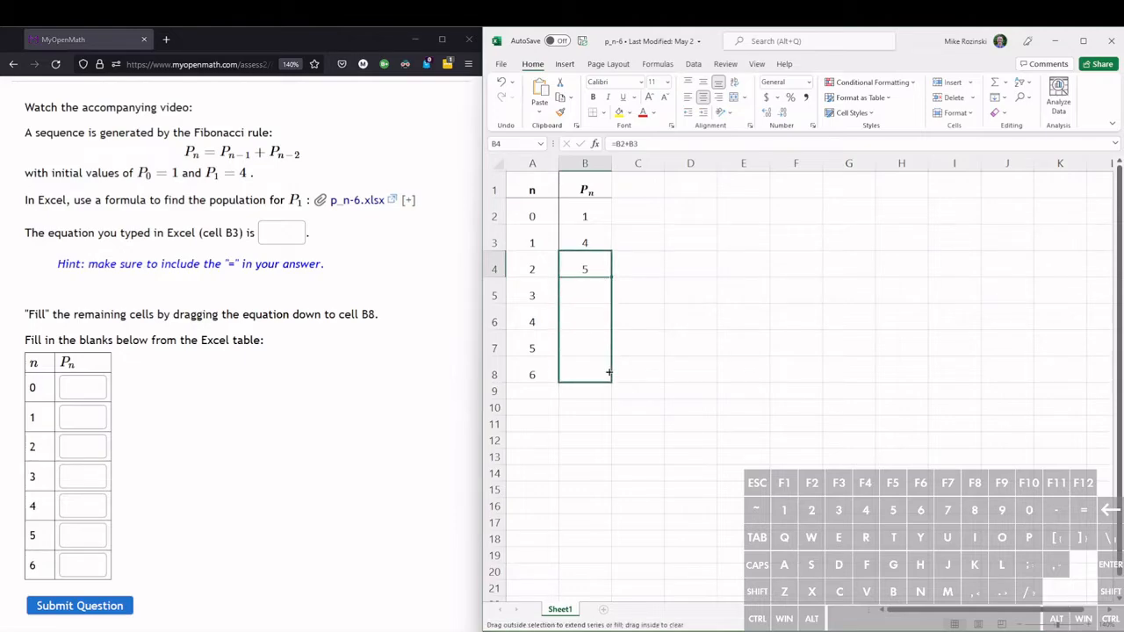
left_click_drag(608, 268, 585, 374)
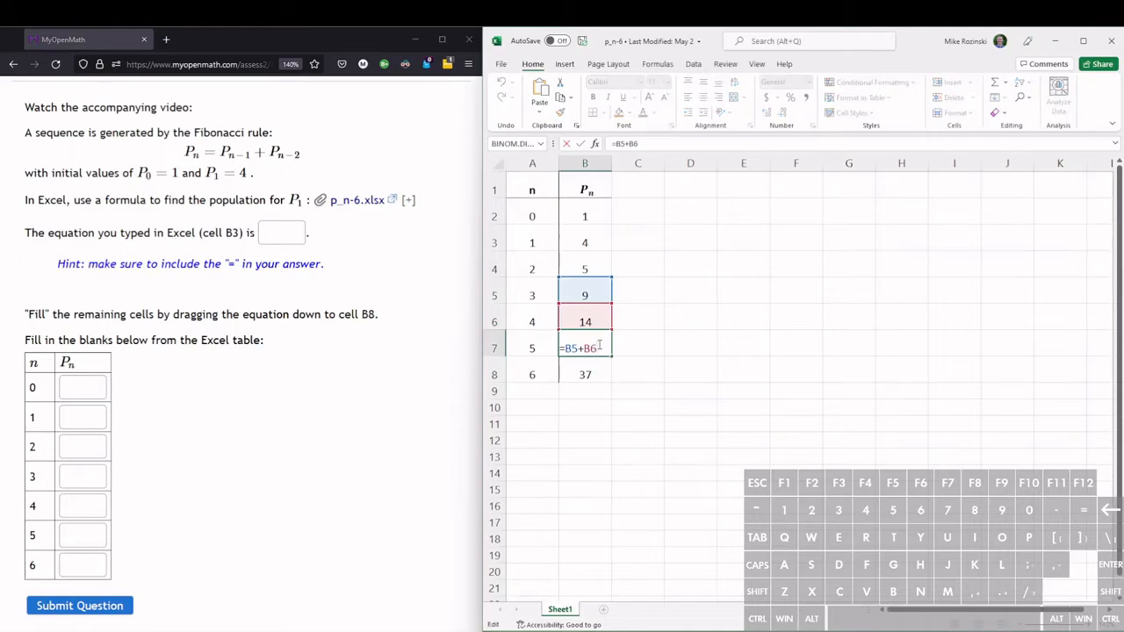
mouse_move(596, 347)
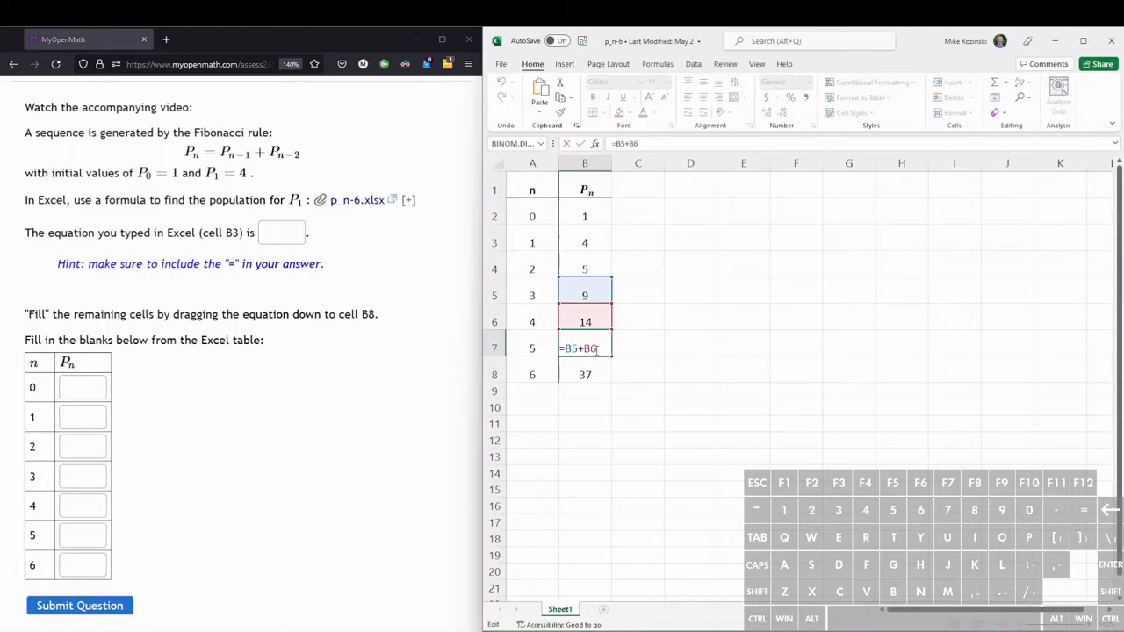